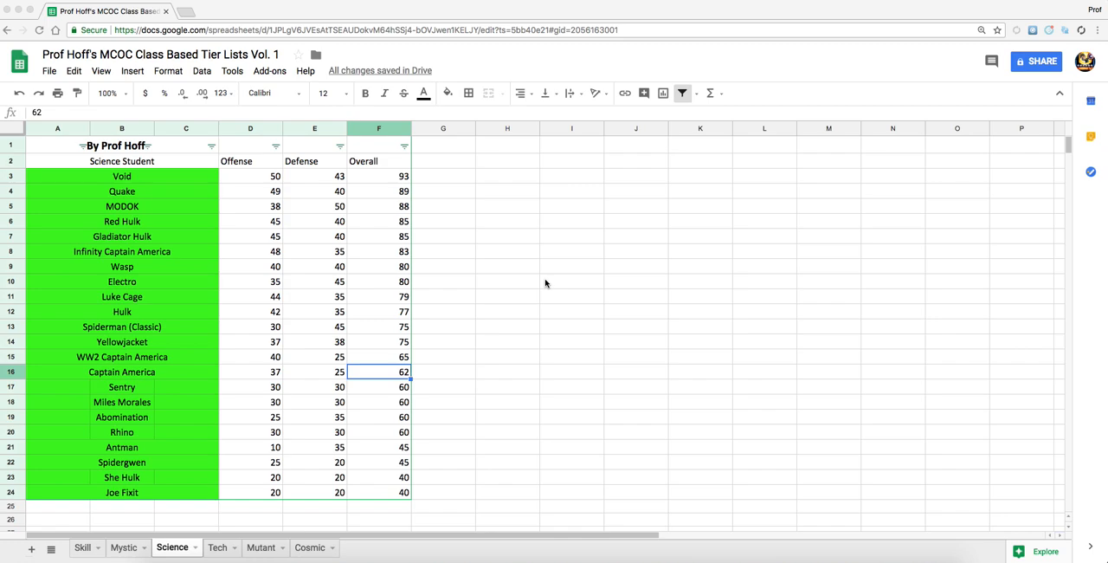
mouse_move(708, 136)
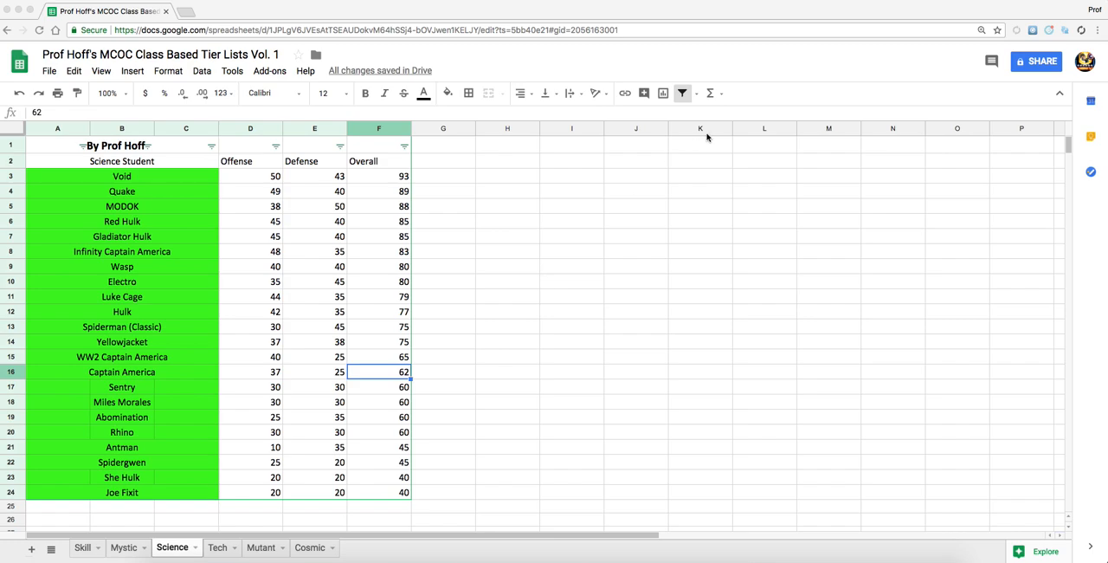
mouse_move(893, 3)
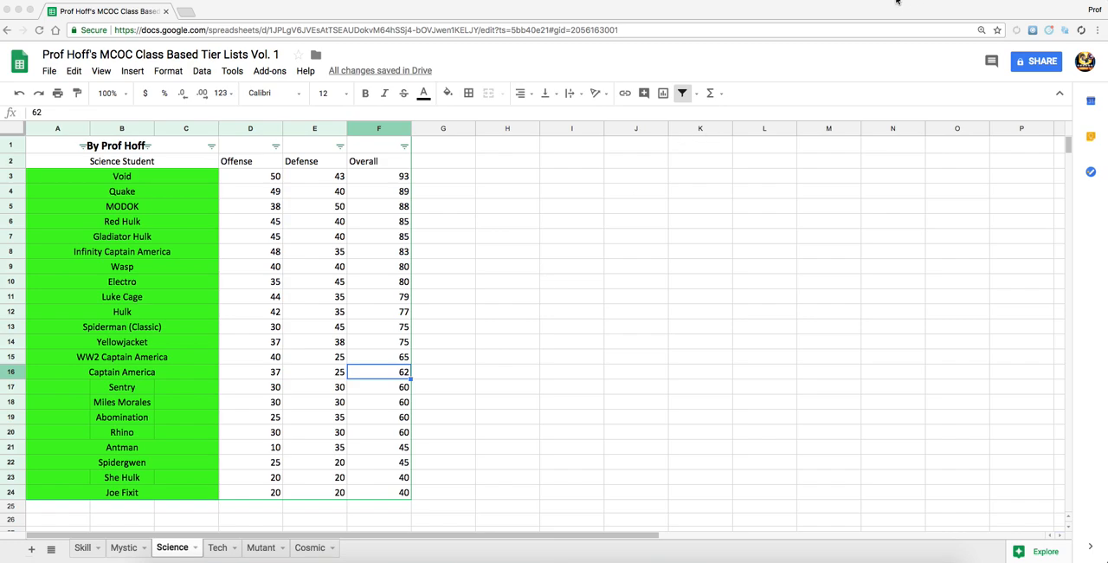